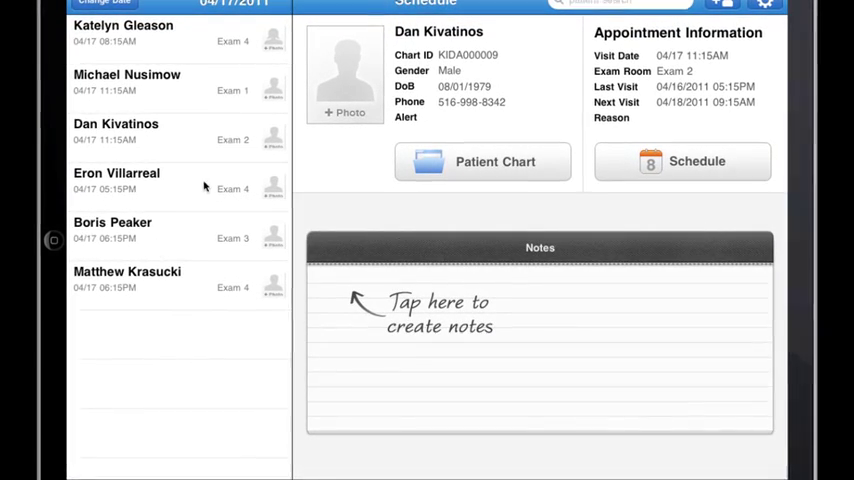
{"action": "mouse_move", "coordinate": [238, 245]}
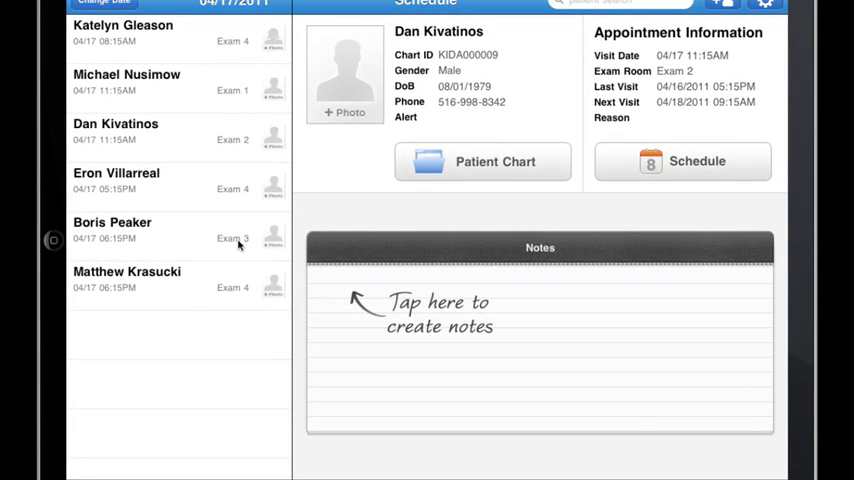
{"action": "mouse_move", "coordinate": [286, 87]}
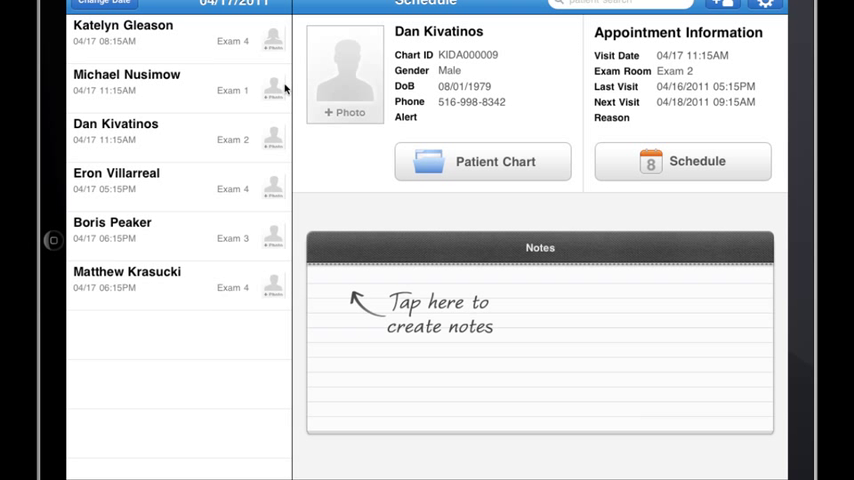
{"action": "mouse_move", "coordinate": [278, 266]}
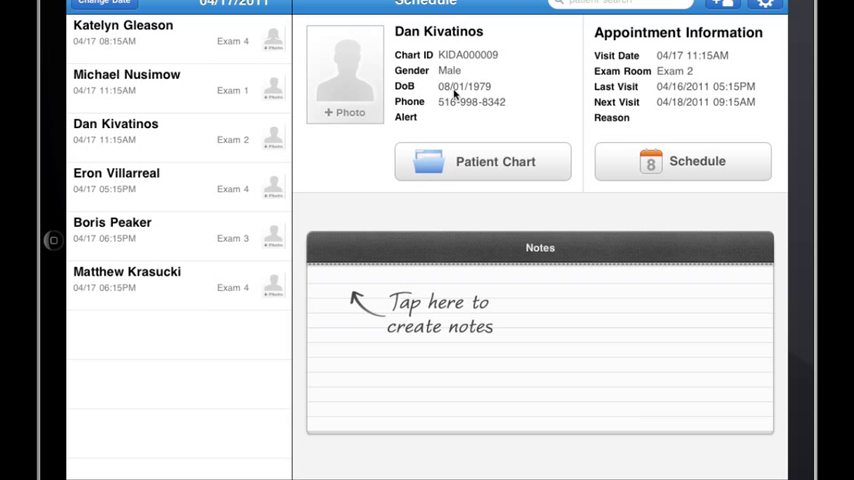
{"action": "mouse_move", "coordinate": [485, 82]}
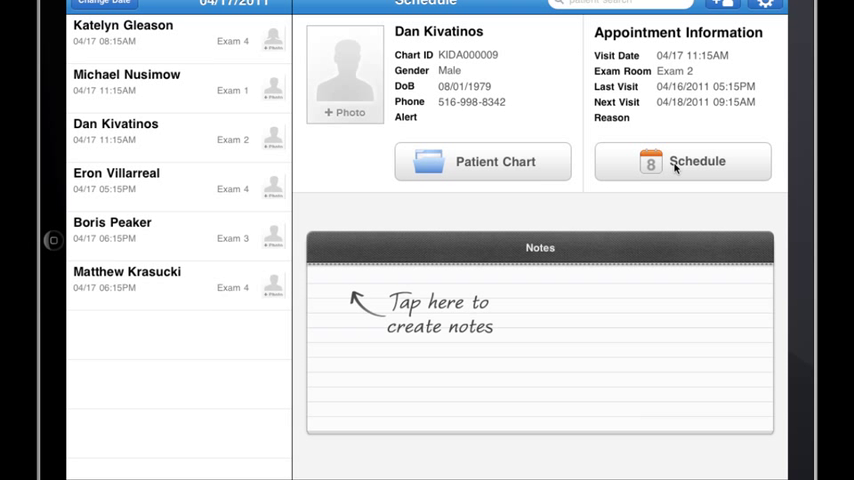
{"action": "mouse_move", "coordinate": [537, 95]}
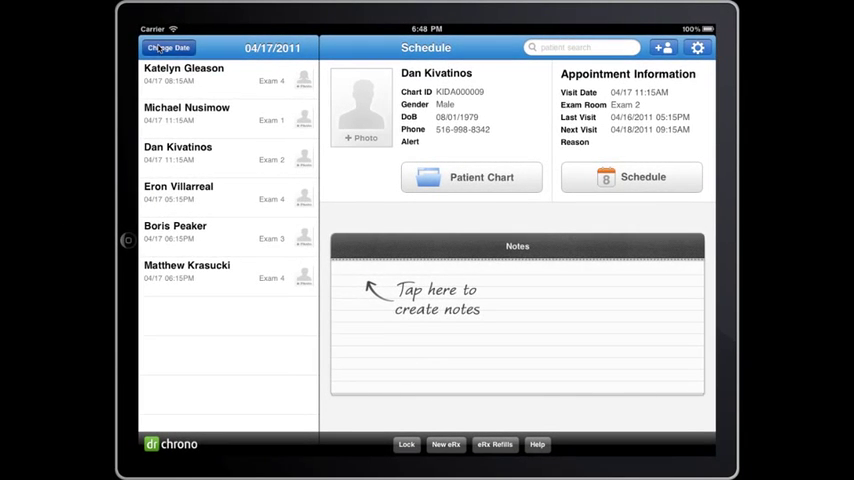
Step: Check the schedule's date chooser, then start writing notes for the appointment
{"action": "left_click", "coordinate": [169, 48]}
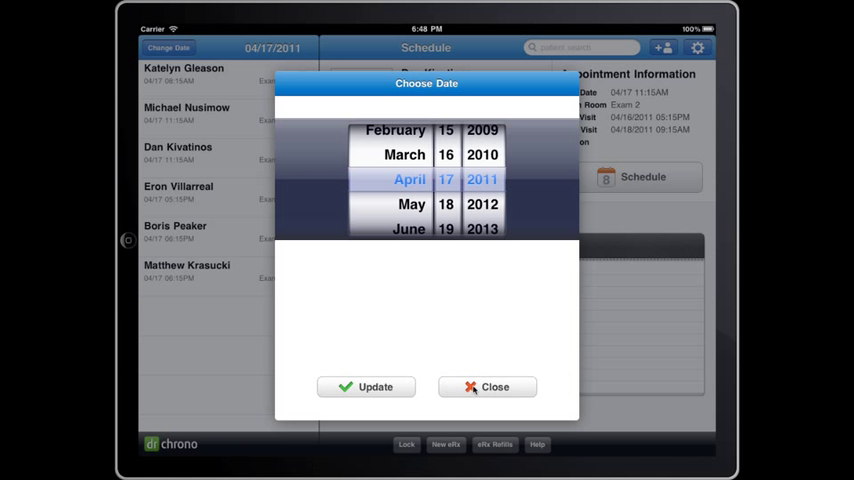
{"action": "left_click", "coordinate": [487, 386]}
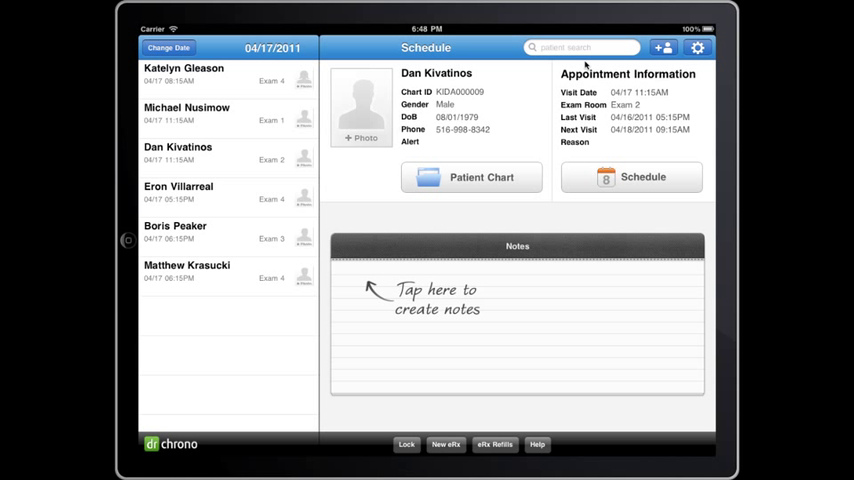
{"action": "left_click", "coordinate": [573, 47]}
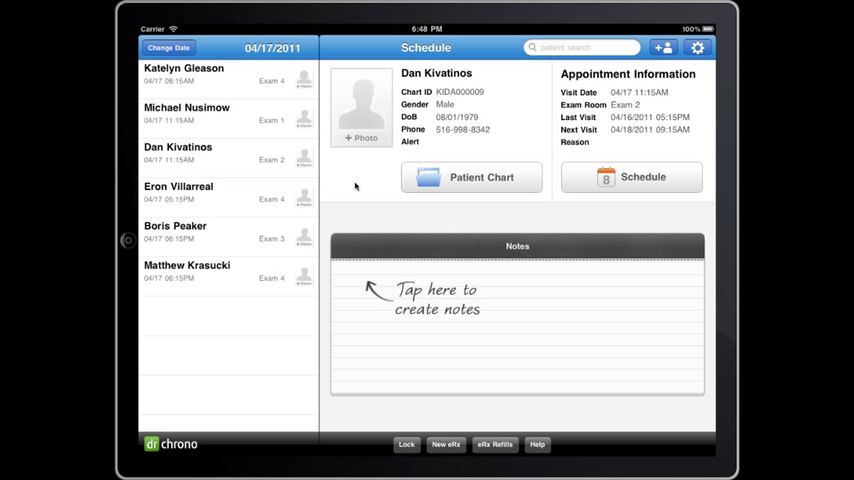
{"action": "left_click", "coordinate": [517, 320]}
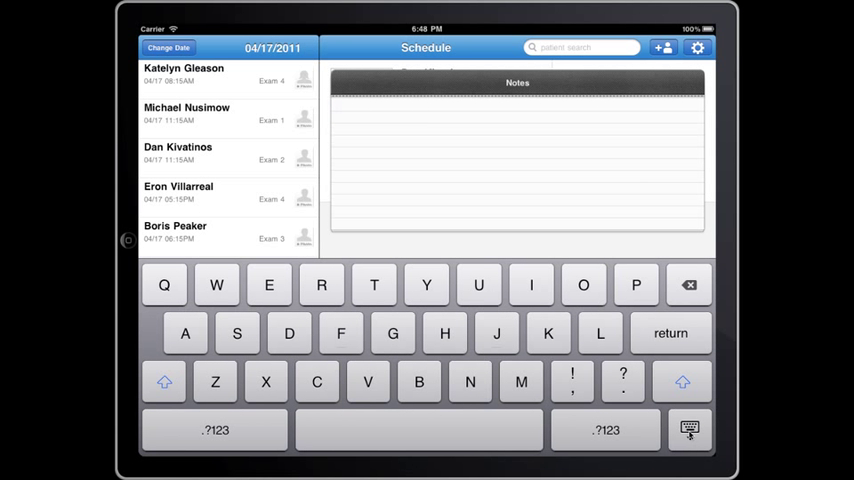
{"action": "left_click", "coordinate": [190, 153]}
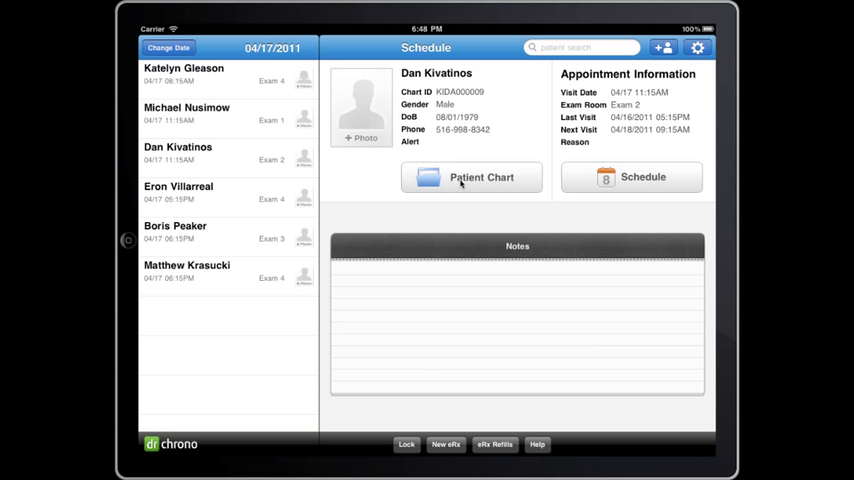
Step: Open Dan Kivatinos's patient chart and cancel the 'Questions? Contact us.' help form unsent
{"action": "left_click", "coordinate": [471, 177]}
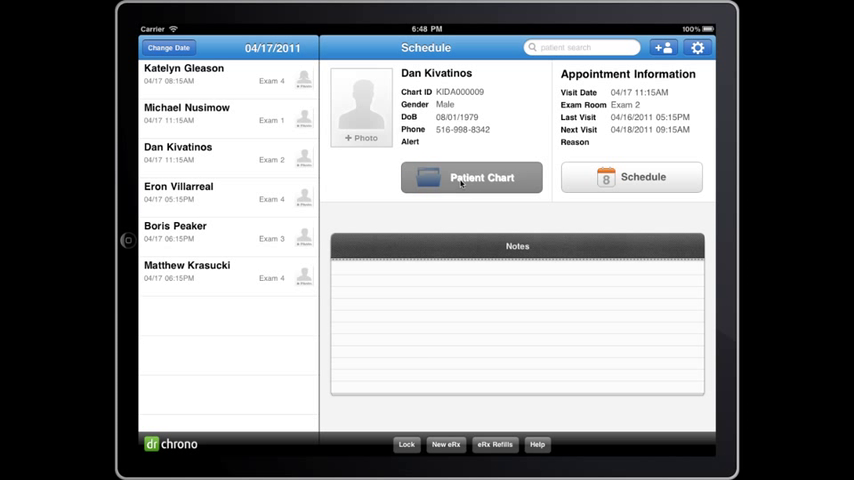
{"action": "left_click", "coordinate": [471, 177]}
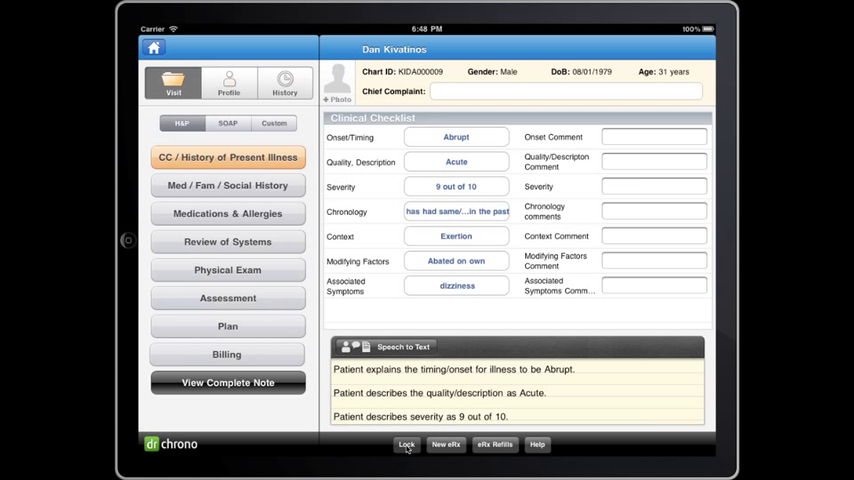
{"action": "left_click", "coordinate": [401, 444]}
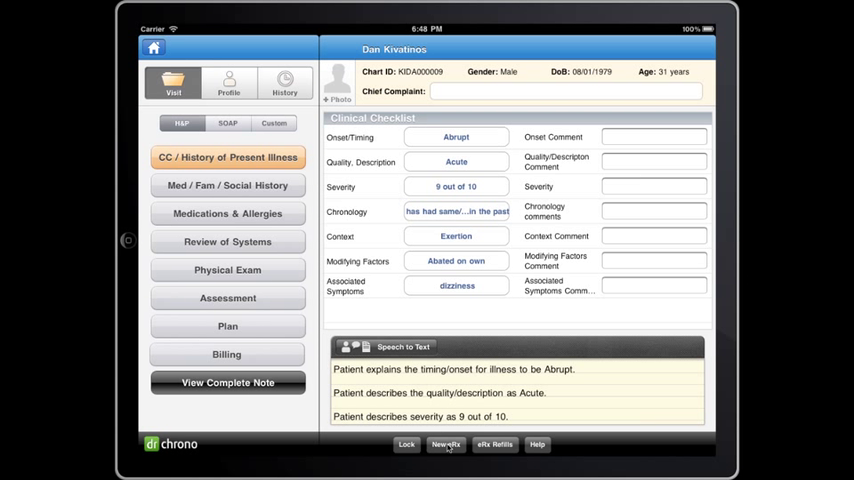
{"action": "mouse_move", "coordinate": [449, 446]}
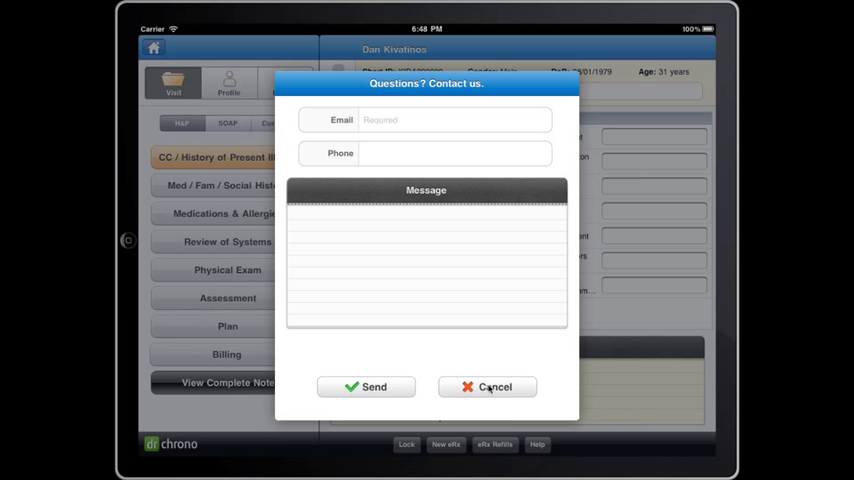
{"action": "left_click", "coordinate": [487, 386]}
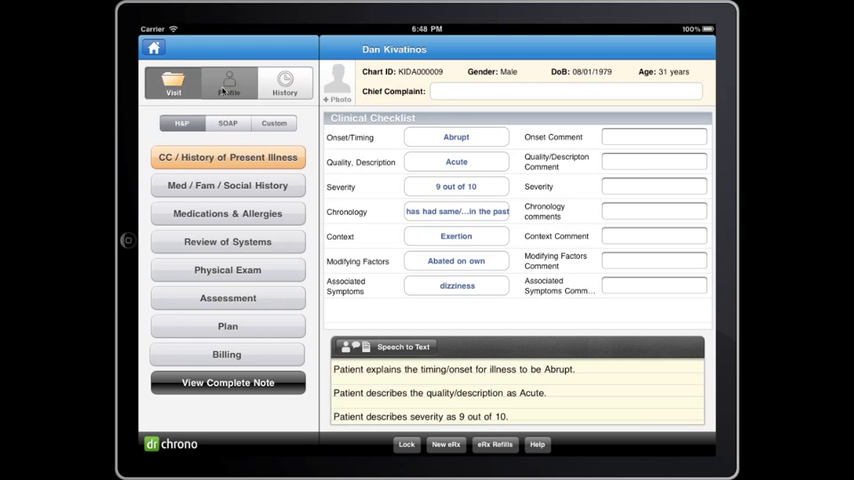
{"action": "left_click", "coordinate": [229, 82]}
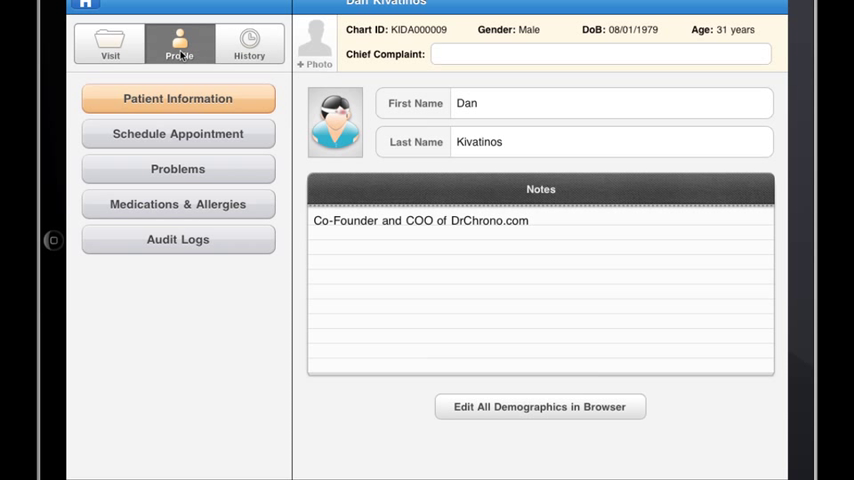
{"action": "left_click", "coordinate": [251, 42]}
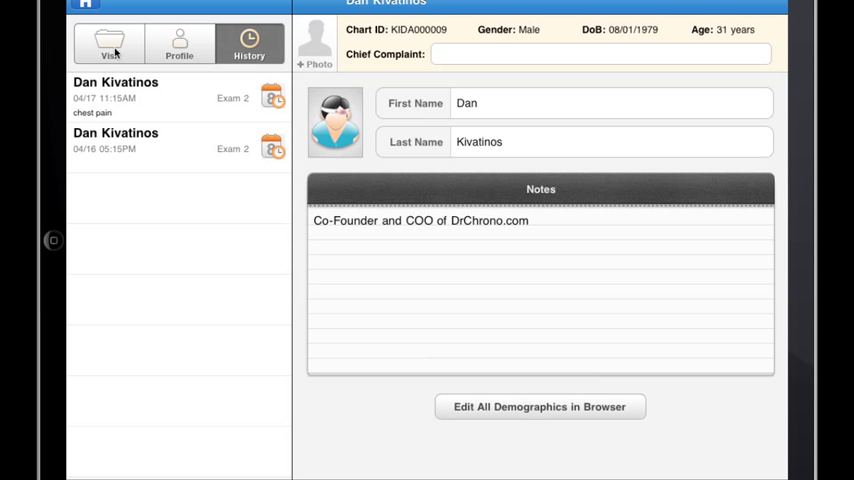
{"action": "left_click", "coordinate": [111, 40]}
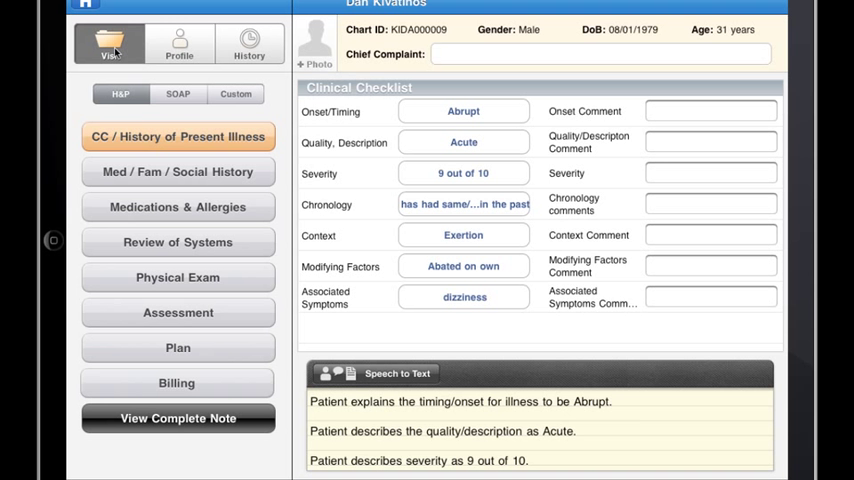
{"action": "left_click", "coordinate": [235, 93]}
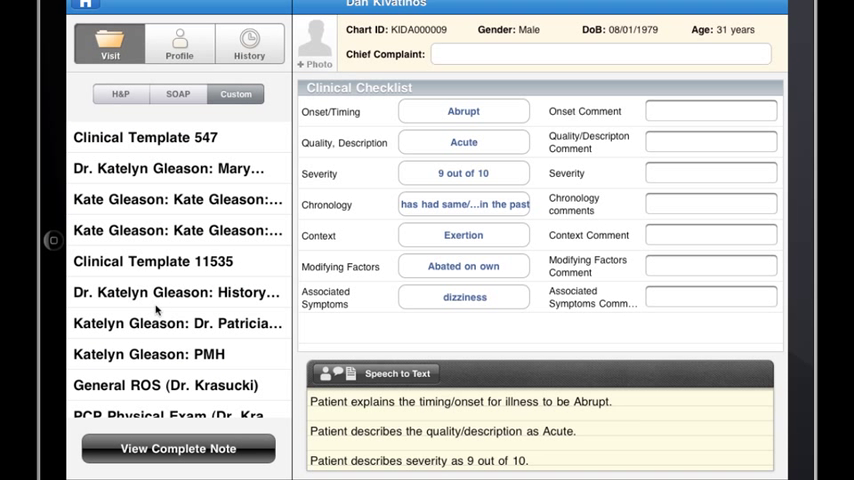
{"action": "scroll", "scroll_direction": "down", "scroll_amount": 3}
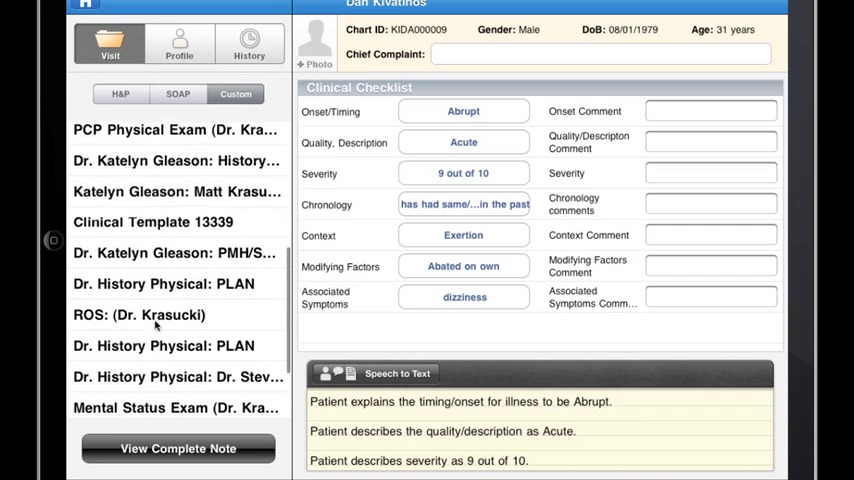
{"action": "scroll", "scroll_direction": "down", "scroll_amount": 3}
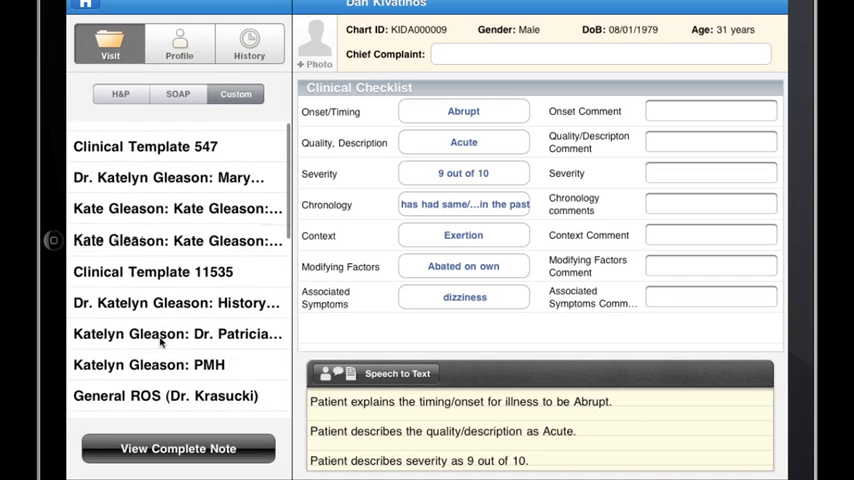
{"action": "scroll", "scroll_direction": "down", "scroll_amount": 3}
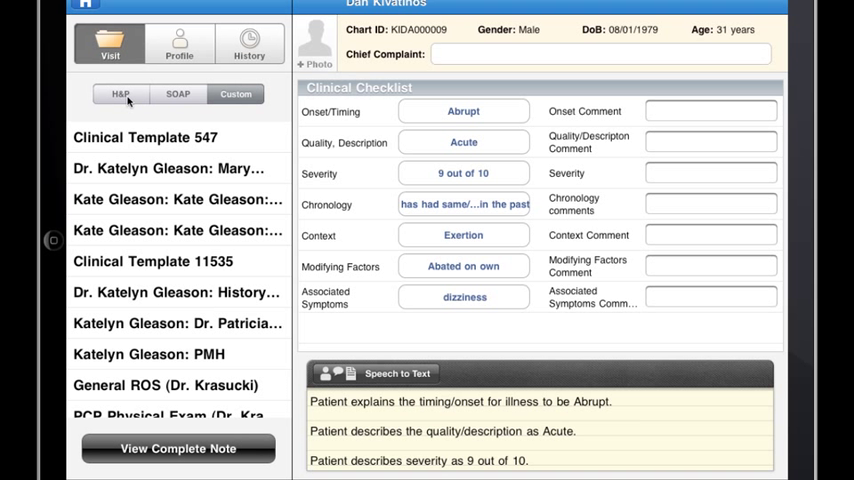
{"action": "left_click", "coordinate": [119, 94]}
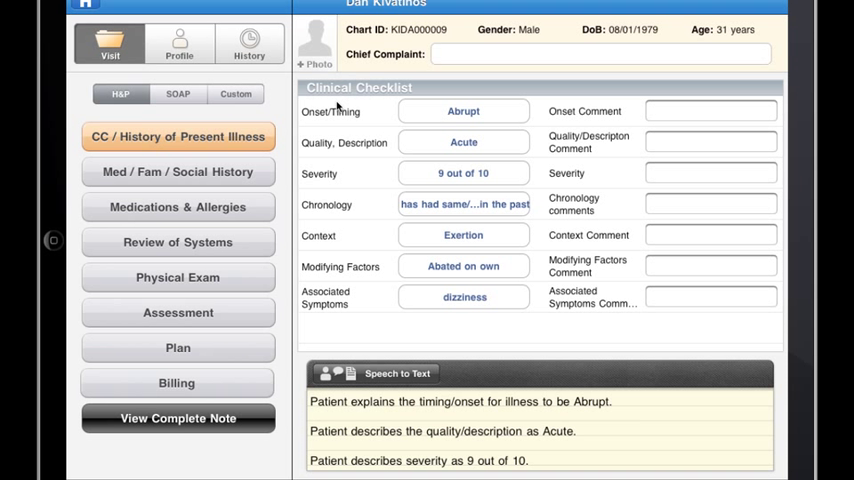
Step: Record 'chest pain' as the chief complaint and move to Med / Fam / Social History
{"action": "left_click", "coordinate": [600, 54]}
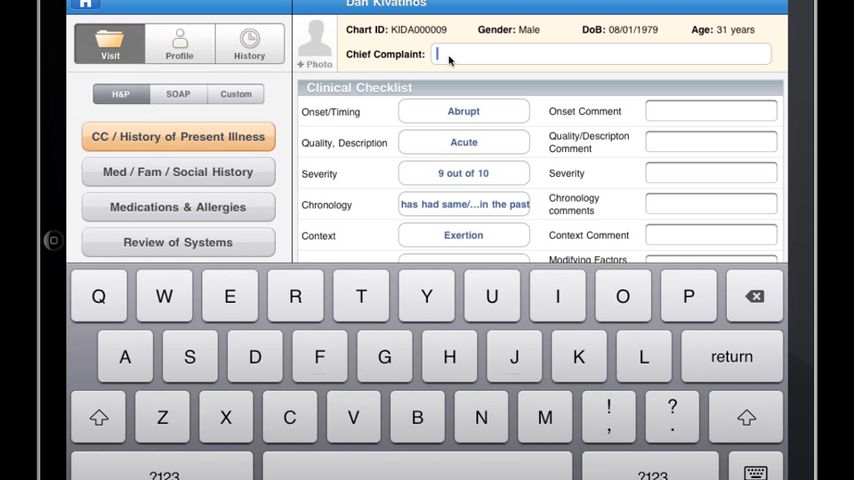
{"action": "type", "text": "chest pin"}
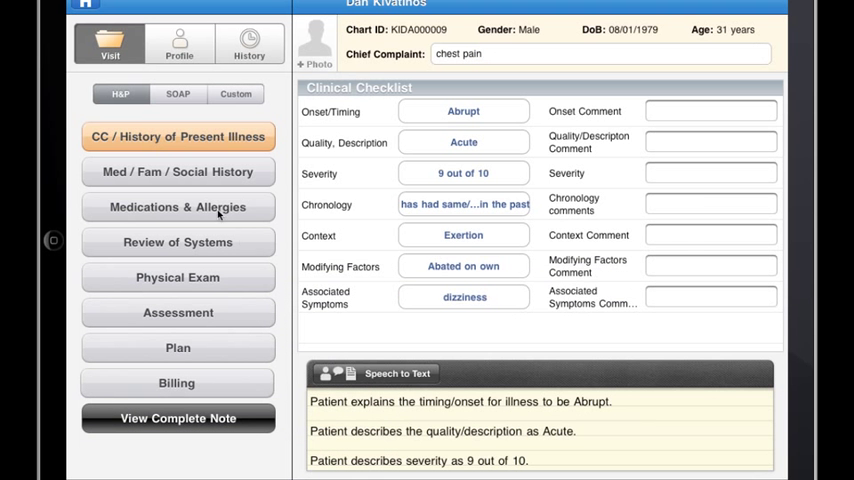
{"action": "left_click", "coordinate": [178, 171]}
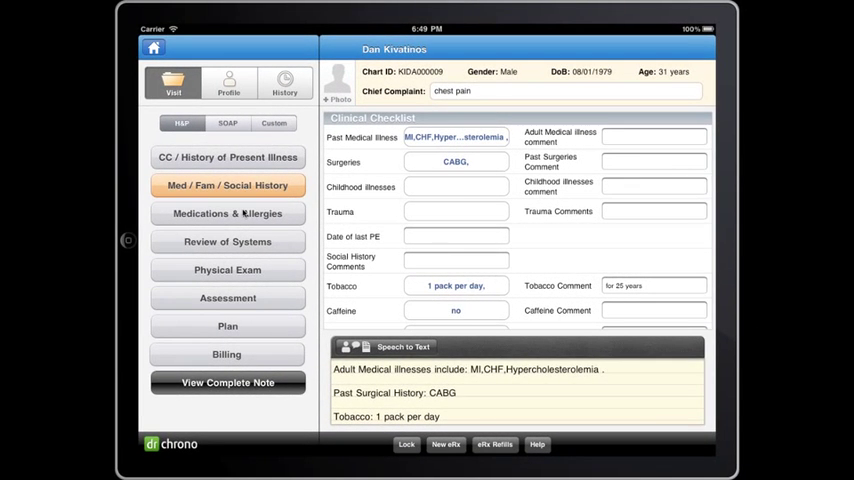
Step: Show Medications & Allergies with active lorazepam, aspirin and paroxetine
{"action": "left_click", "coordinate": [227, 213]}
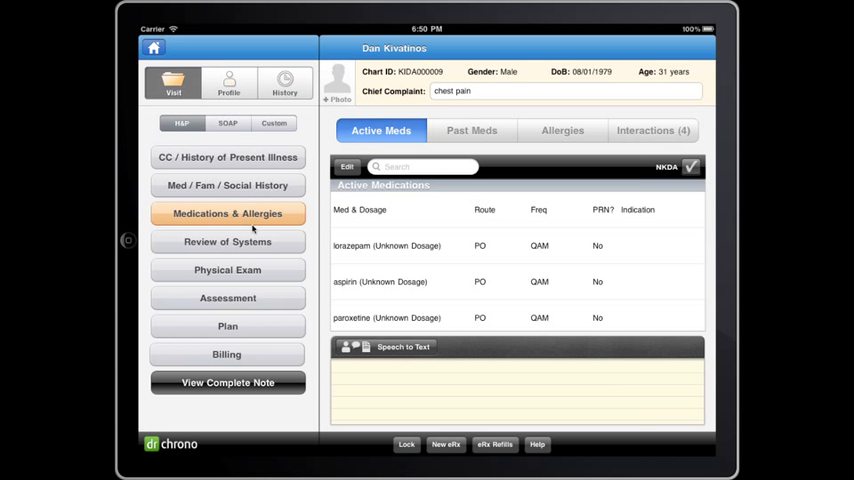
{"action": "mouse_move", "coordinate": [470, 273]}
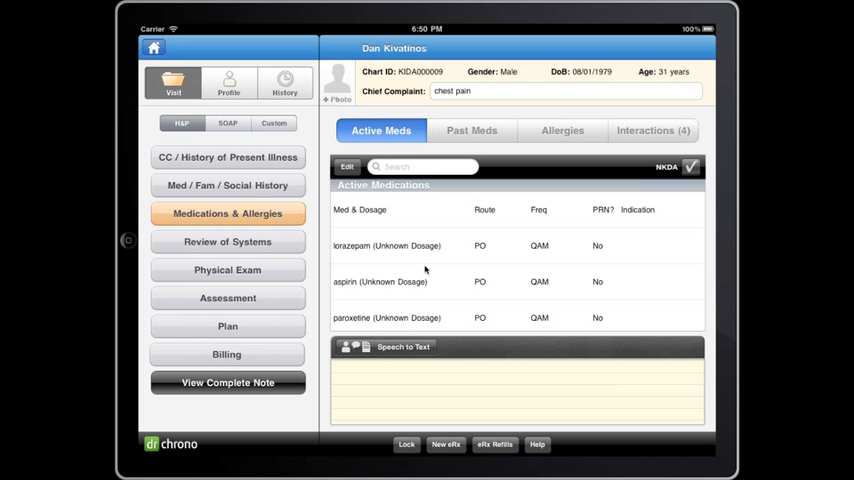
{"action": "mouse_move", "coordinate": [475, 234]}
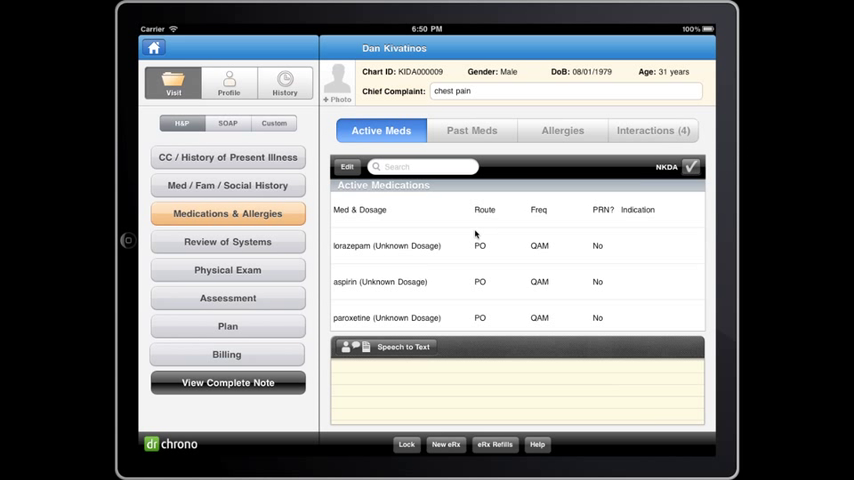
{"action": "mouse_move", "coordinate": [419, 292]}
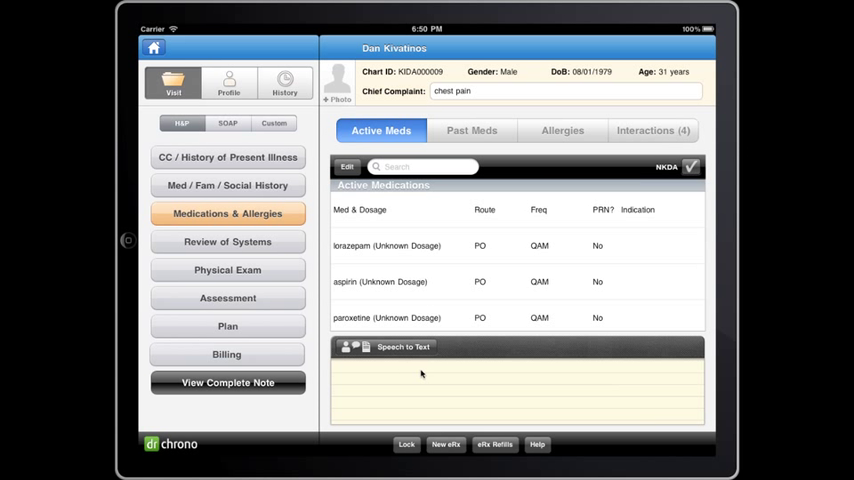
{"action": "mouse_move", "coordinate": [311, 358]}
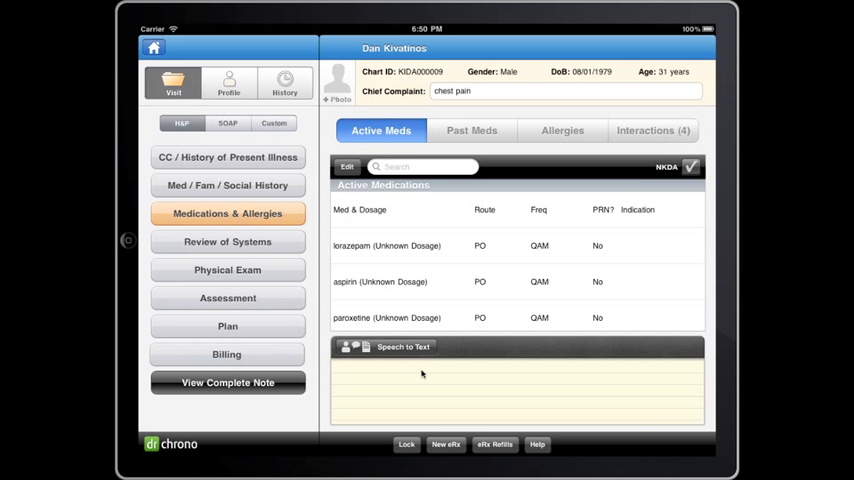
{"action": "mouse_move", "coordinate": [256, 302]}
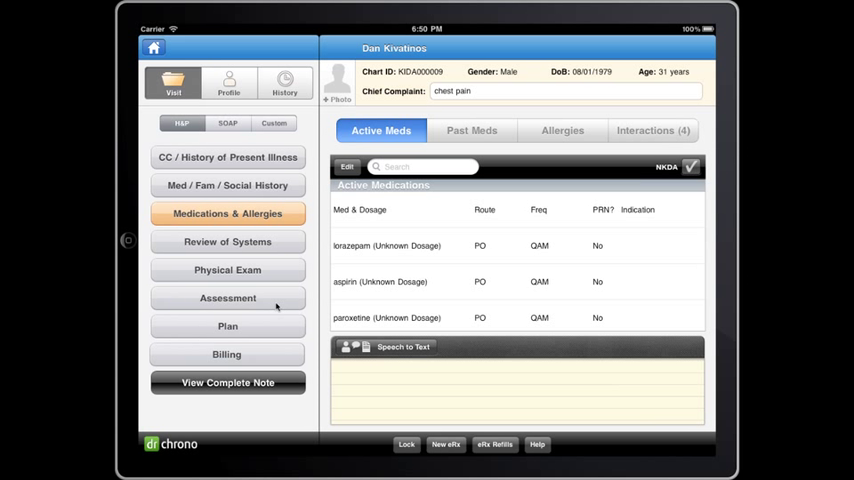
{"action": "mouse_move", "coordinate": [285, 273]}
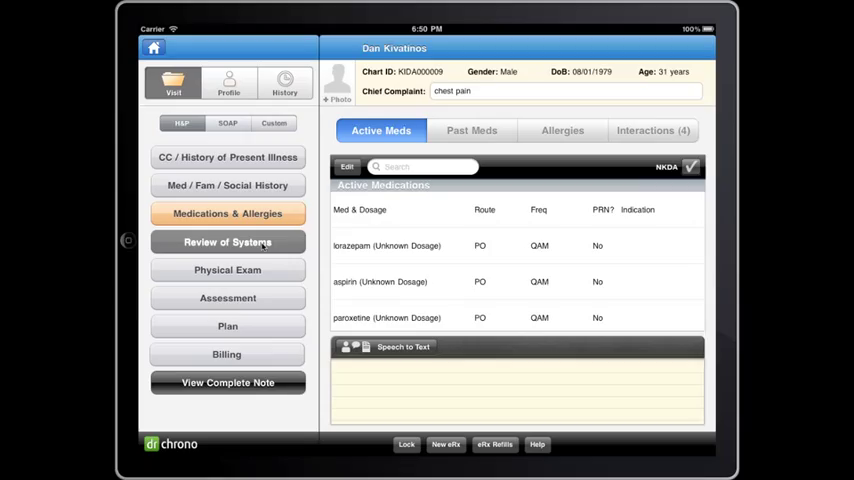
Step: Show the Review of Systems checklist with general and skin findings normal
{"action": "left_click", "coordinate": [228, 242]}
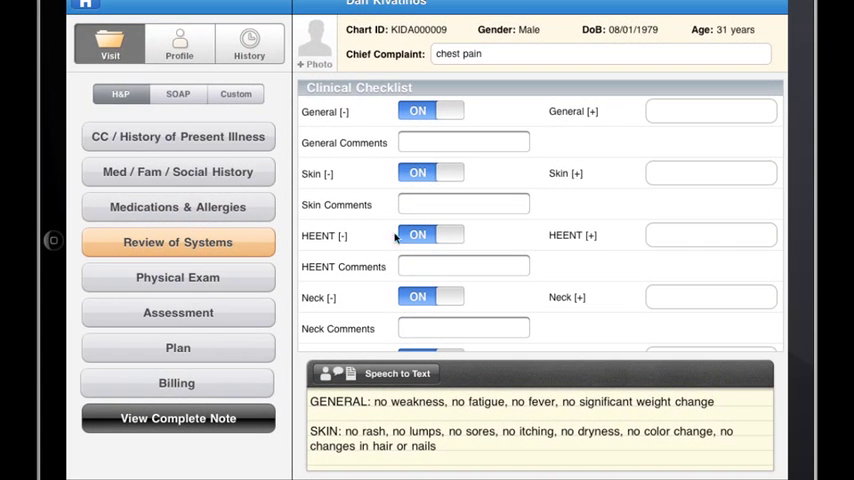
{"action": "mouse_move", "coordinate": [492, 169]}
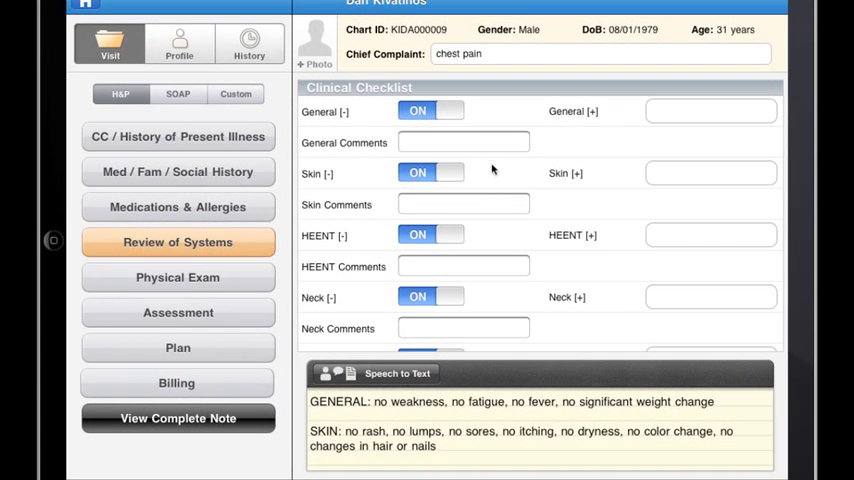
{"action": "mouse_move", "coordinate": [363, 217]}
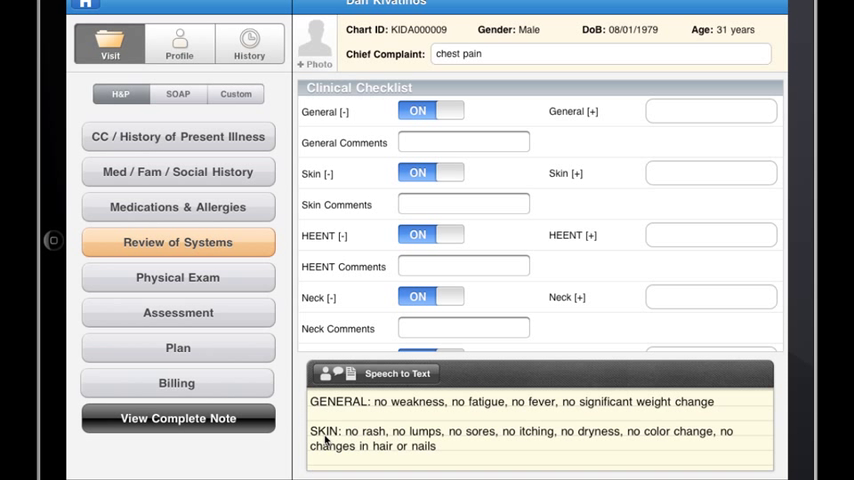
{"action": "mouse_move", "coordinate": [357, 438]}
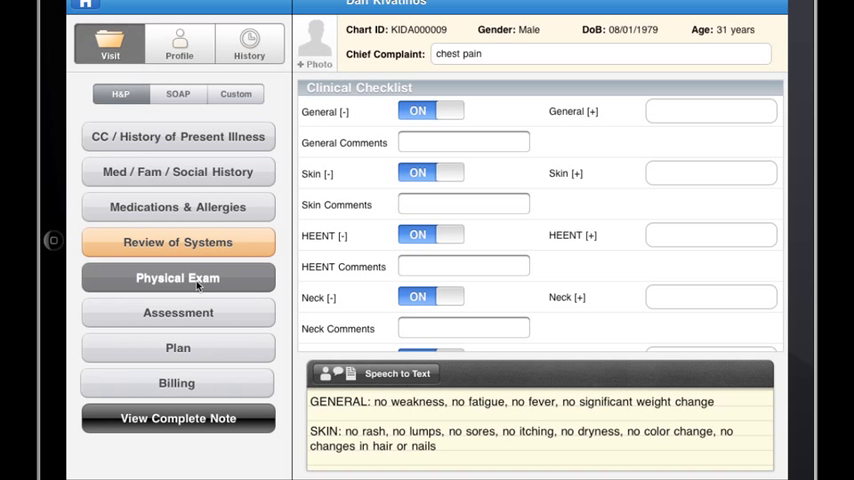
Step: Show the Physical Exam section with vitals and general/HEENT findings
{"action": "left_click", "coordinate": [178, 277]}
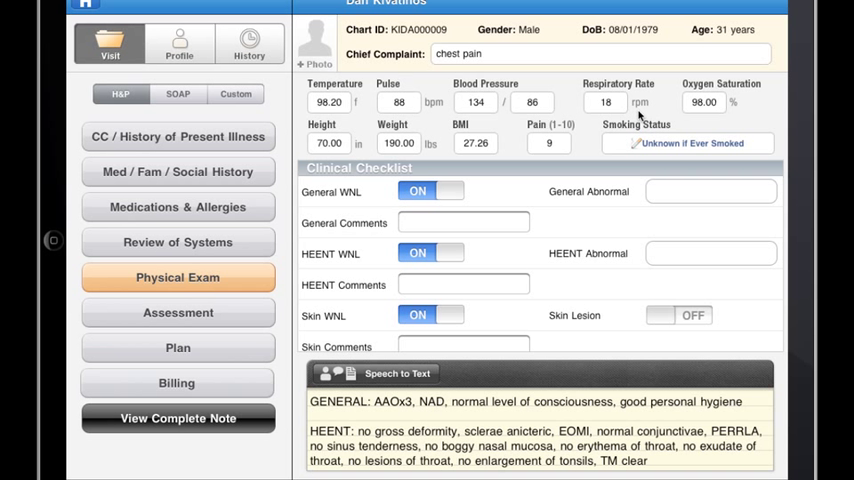
{"action": "mouse_move", "coordinate": [232, 230]}
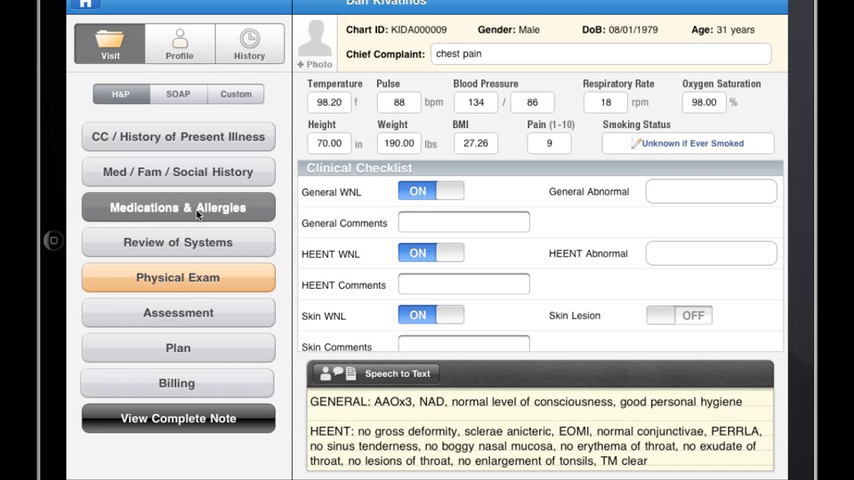
Step: Review Past Meds, Allergies (peanuts, codeine, lithium) and Interactions, then return to Active Meds
{"action": "left_click", "coordinate": [178, 207]}
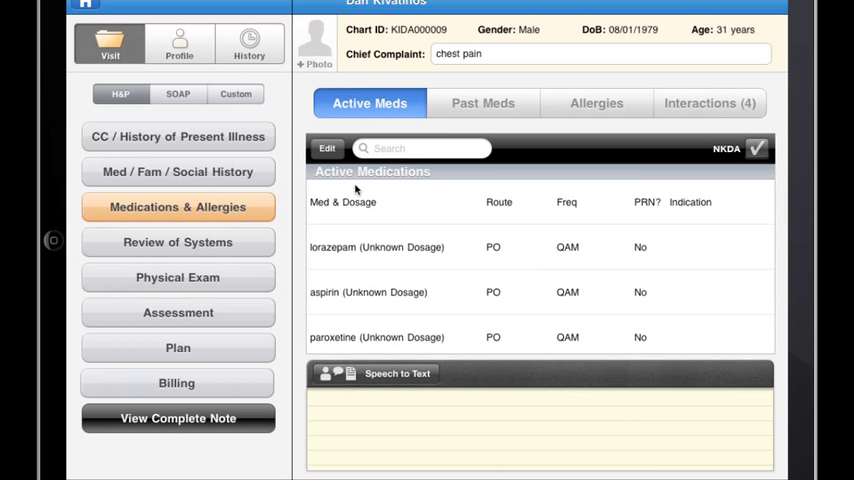
{"action": "left_click", "coordinate": [483, 103]}
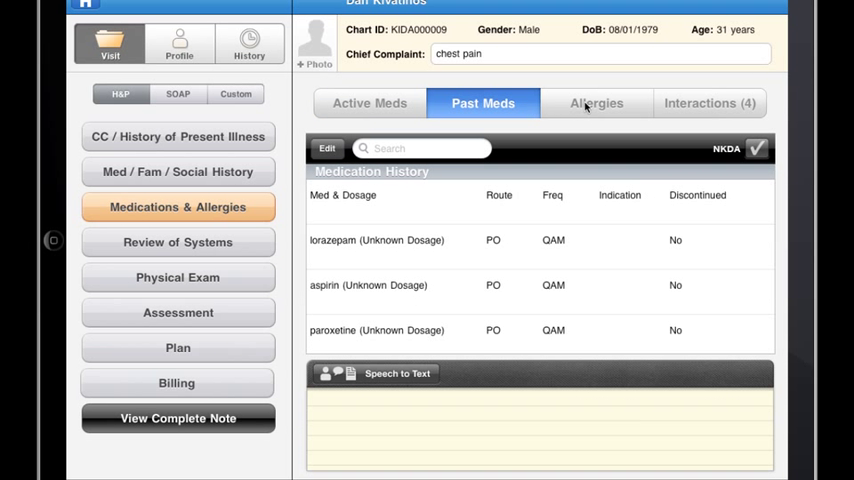
{"action": "left_click", "coordinate": [594, 103]}
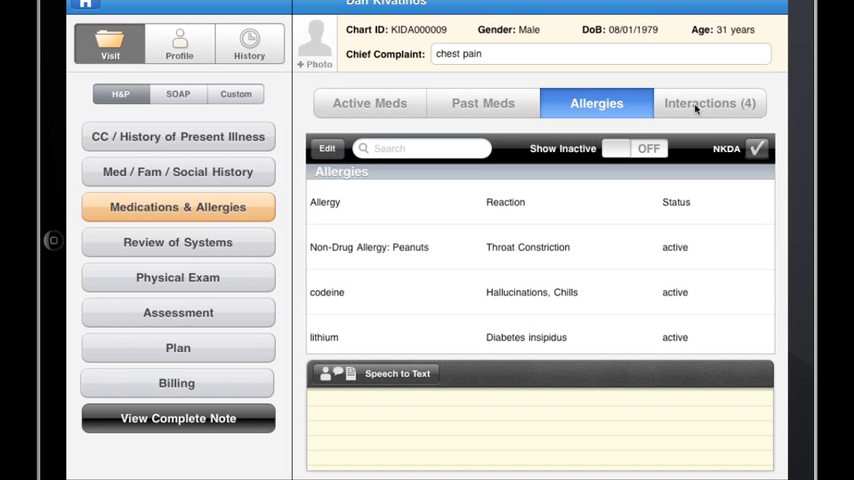
{"action": "left_click", "coordinate": [719, 103]}
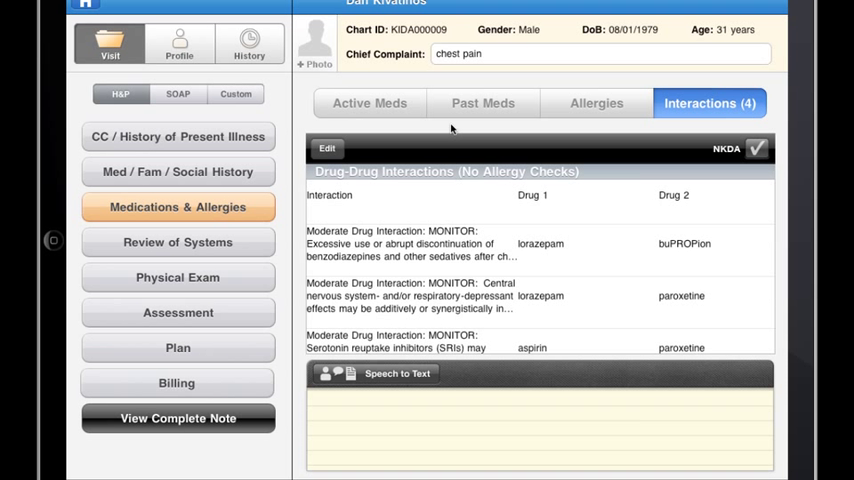
{"action": "left_click", "coordinate": [369, 103]}
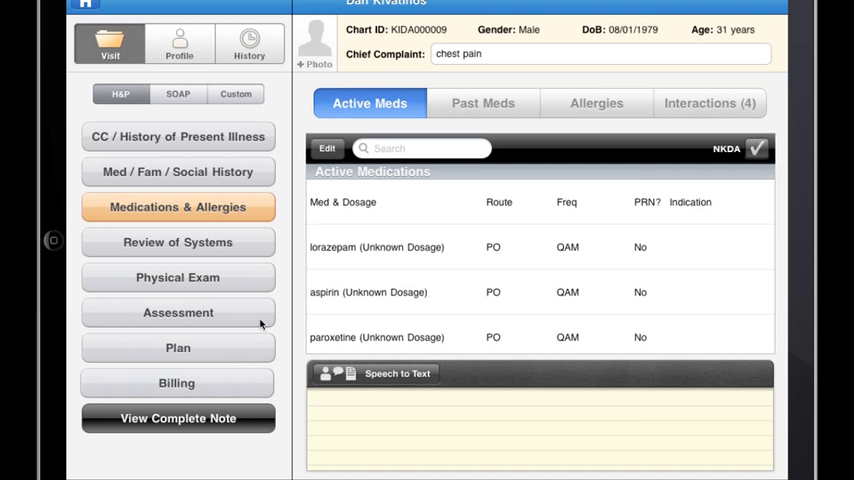
{"action": "mouse_move", "coordinate": [241, 385]}
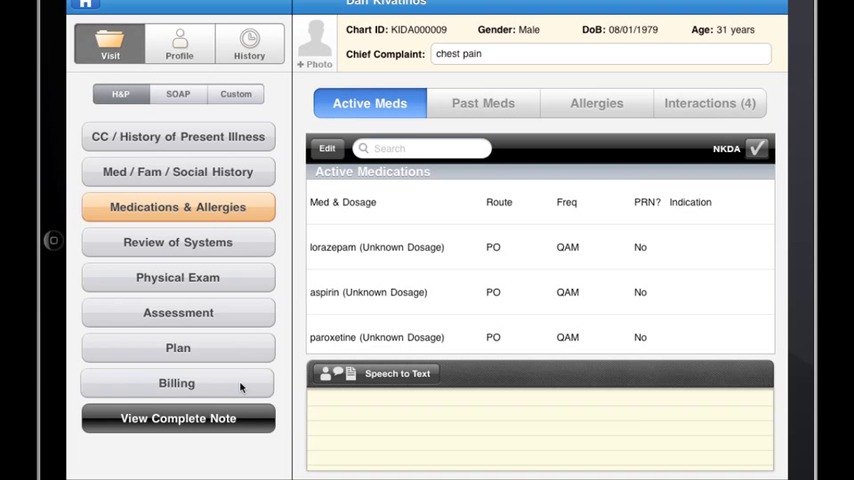
Step: Review Billing's ICD-9, HCPCS and Custom code lists in turn
{"action": "left_click", "coordinate": [177, 382]}
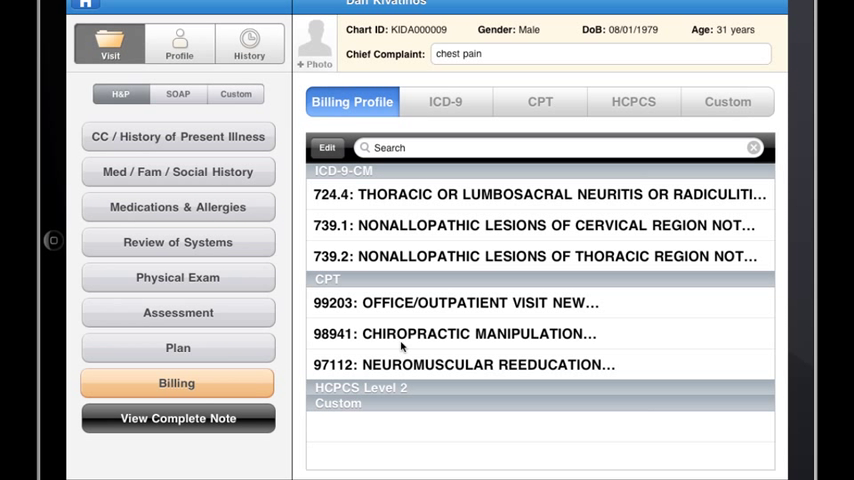
{"action": "left_click", "coordinate": [447, 101]}
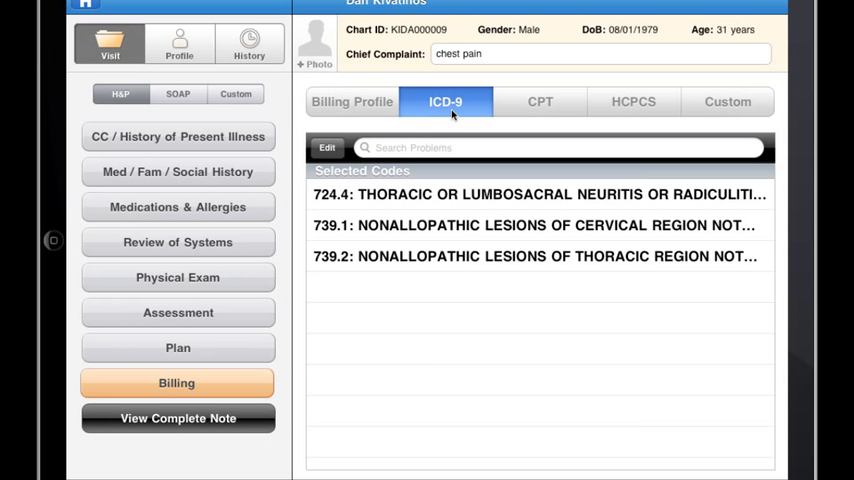
{"action": "left_click", "coordinate": [633, 101]}
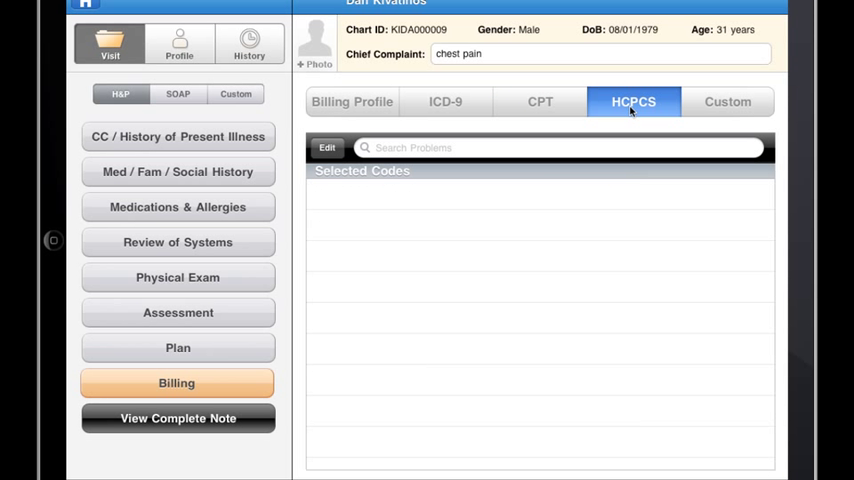
{"action": "left_click", "coordinate": [729, 101]}
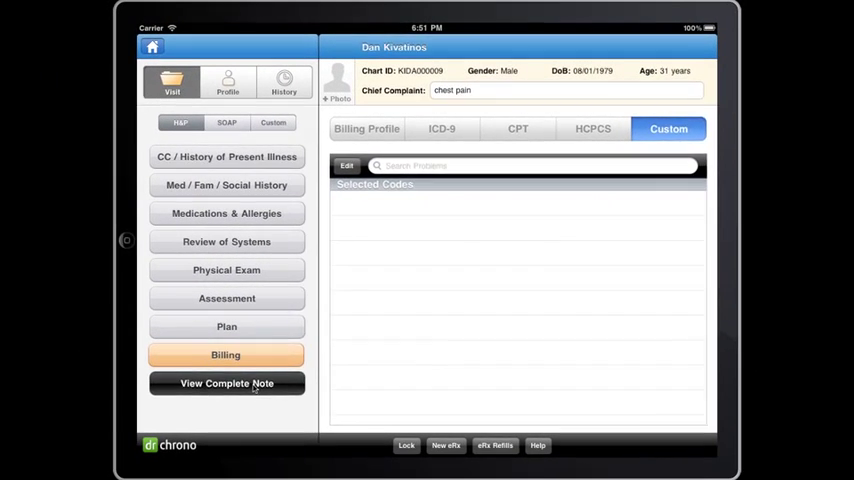
Step: View the complete visit note and check its Printer Options without printing
{"action": "left_click", "coordinate": [226, 383]}
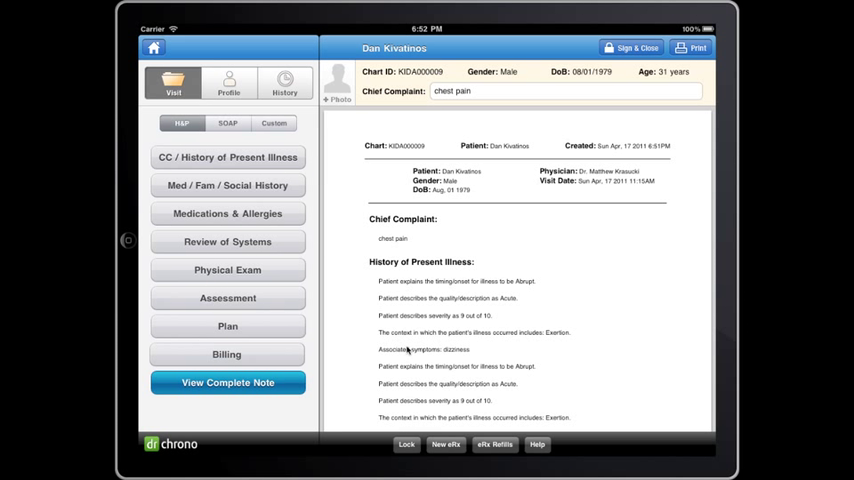
{"action": "mouse_move", "coordinate": [518, 300]}
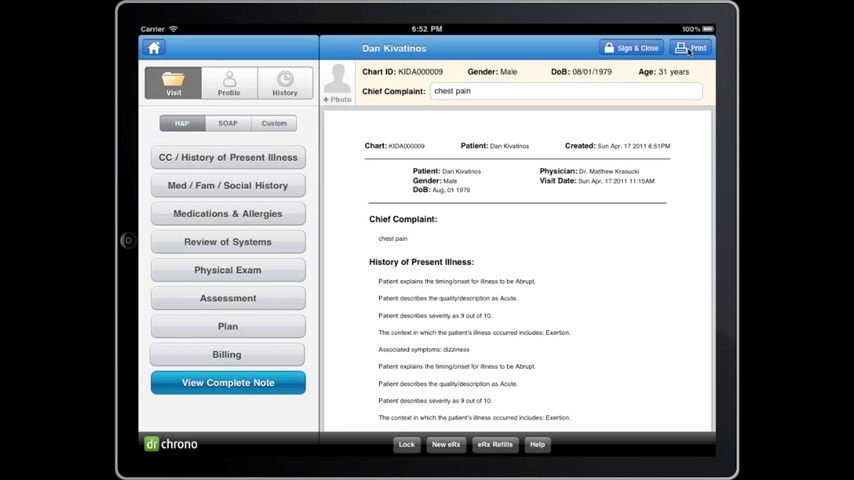
{"action": "left_click", "coordinate": [699, 50]}
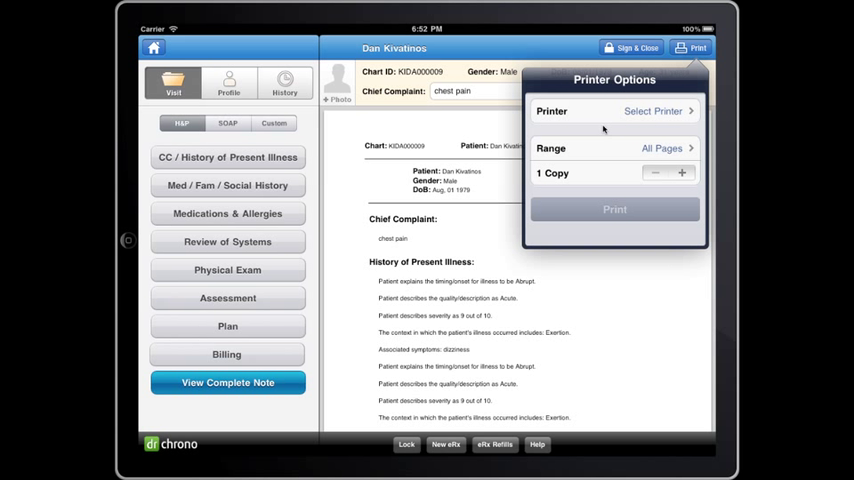
{"action": "left_click", "coordinate": [682, 173]}
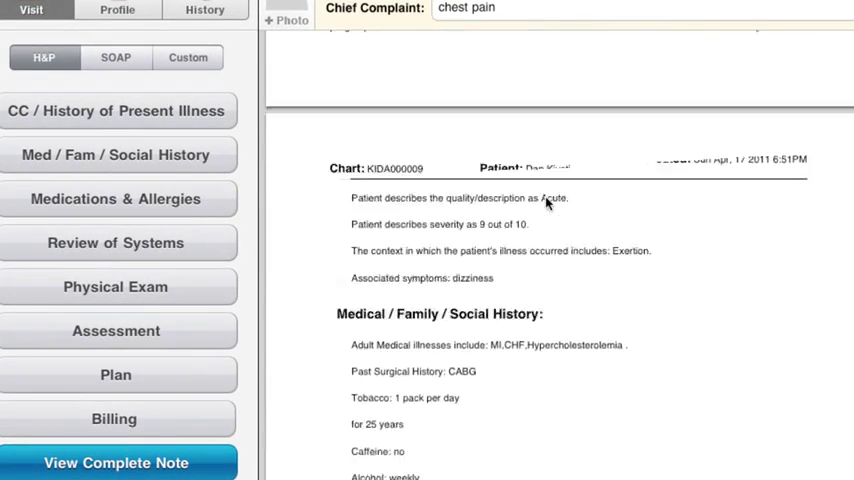
Step: Scroll the complete note PDF down to its allergy and treatment tables
{"action": "scroll", "scroll_direction": "down", "scroll_amount": 3}
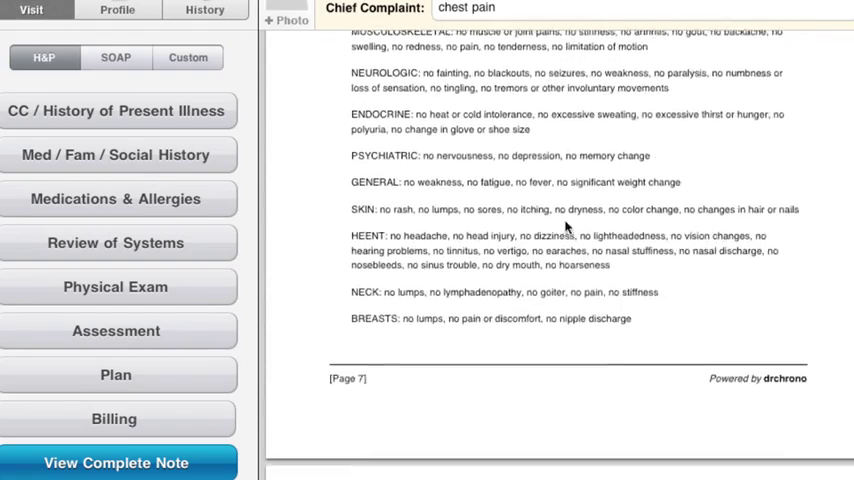
{"action": "scroll", "scroll_direction": "down", "scroll_amount": 3}
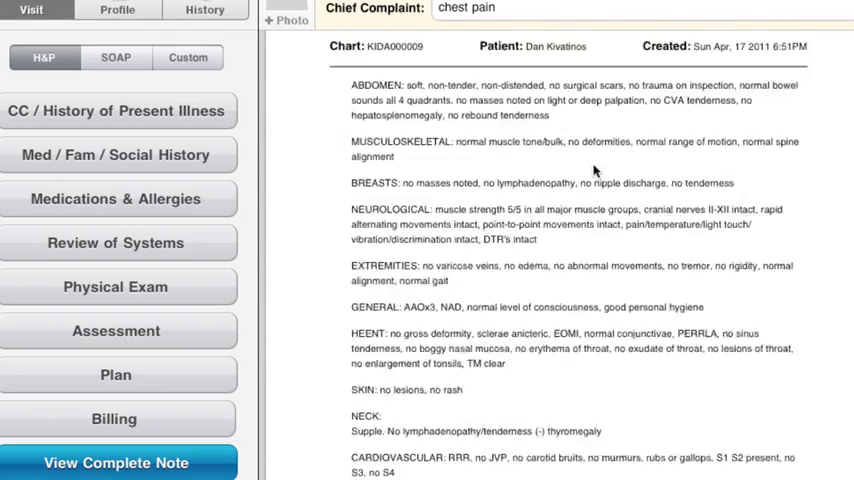
{"action": "scroll", "scroll_direction": "down", "scroll_amount": 3}
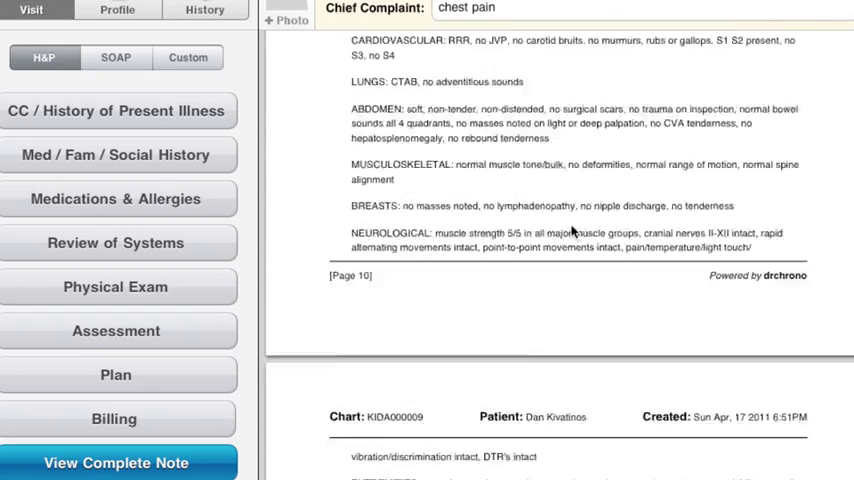
{"action": "scroll", "scroll_direction": "down", "scroll_amount": 3}
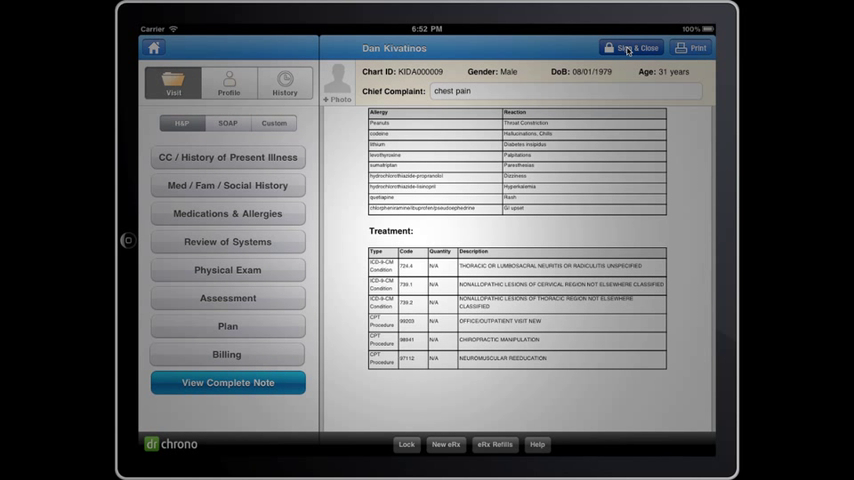
Step: Sign and lock the visit note and acknowledge the Success alert
{"action": "left_click", "coordinate": [641, 48]}
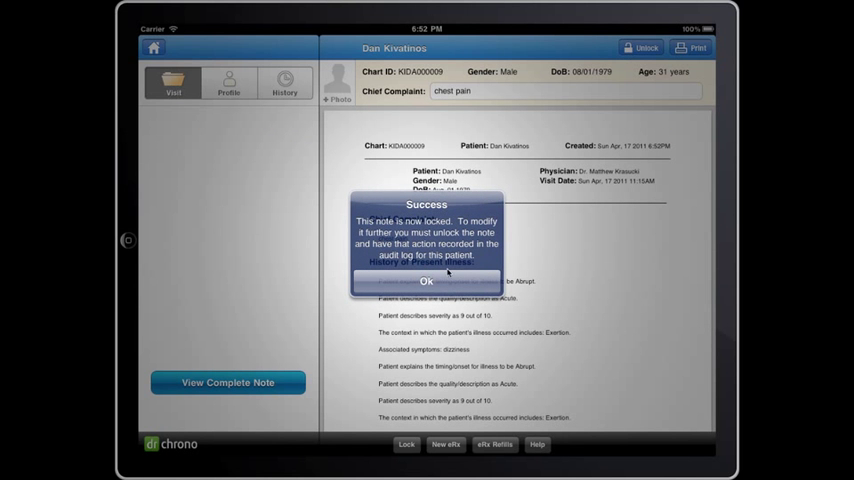
{"action": "left_click", "coordinate": [426, 281]}
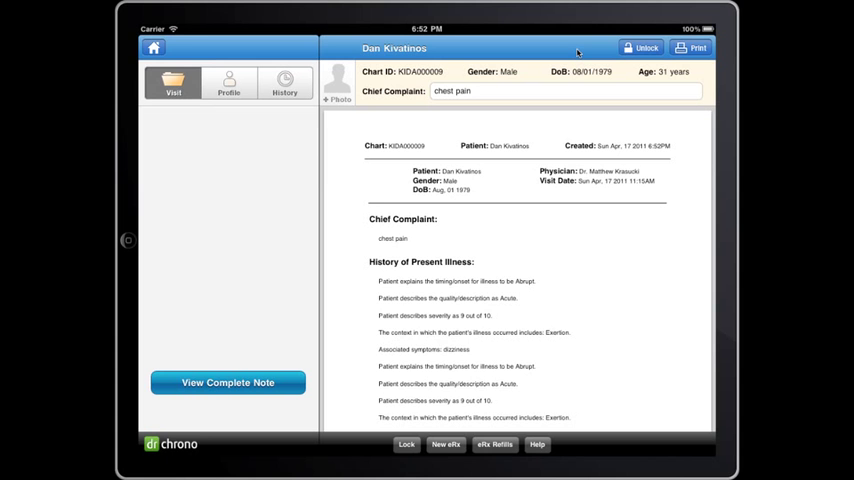
{"action": "mouse_move", "coordinate": [470, 133]}
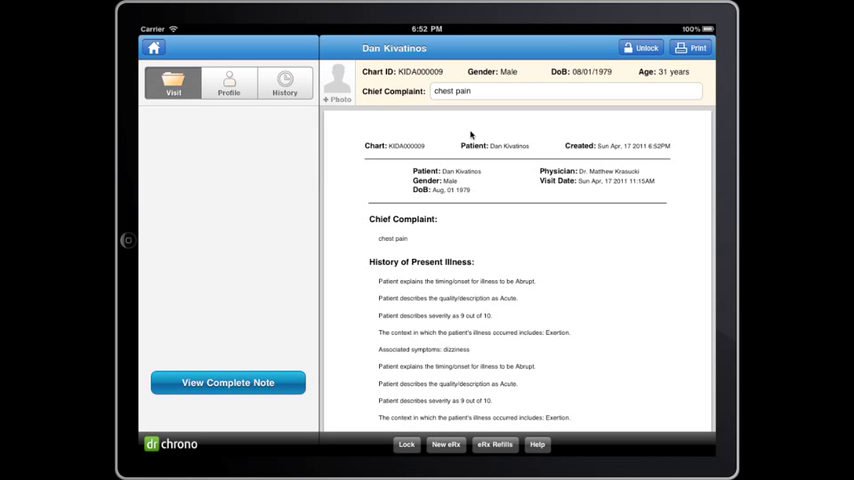